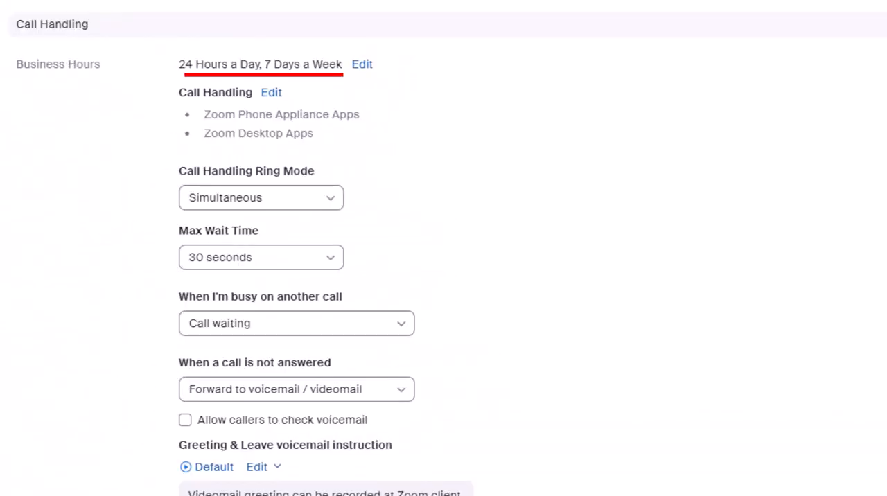
mouse_move(629, 103)
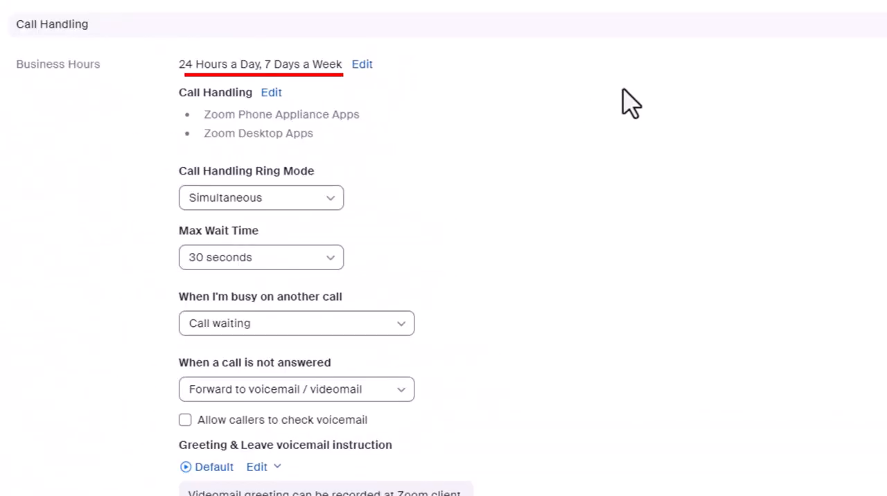
mouse_move(423, 83)
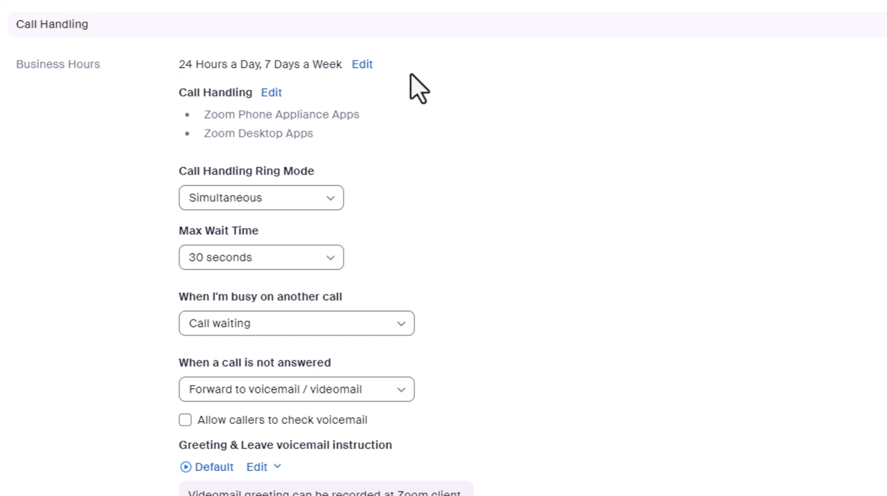
mouse_move(362, 63)
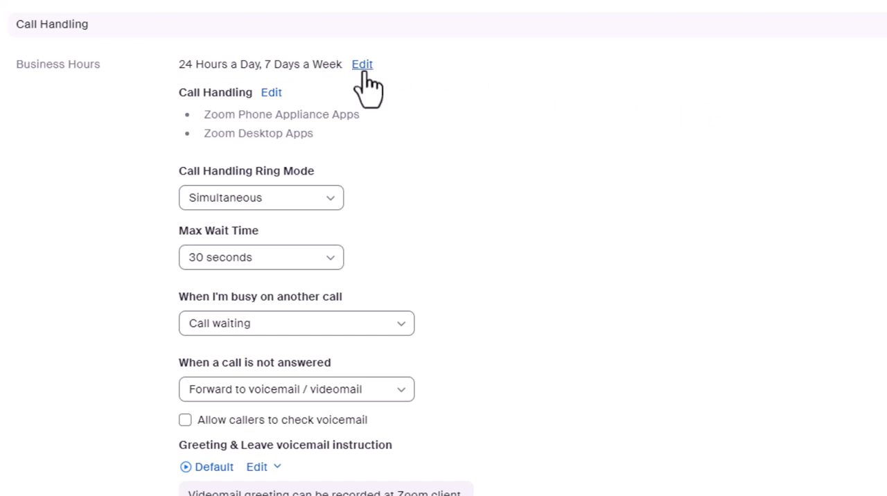
Save custom business hours of Monday–Friday, 9:00 AM to 5:00 PM.
click(362, 64)
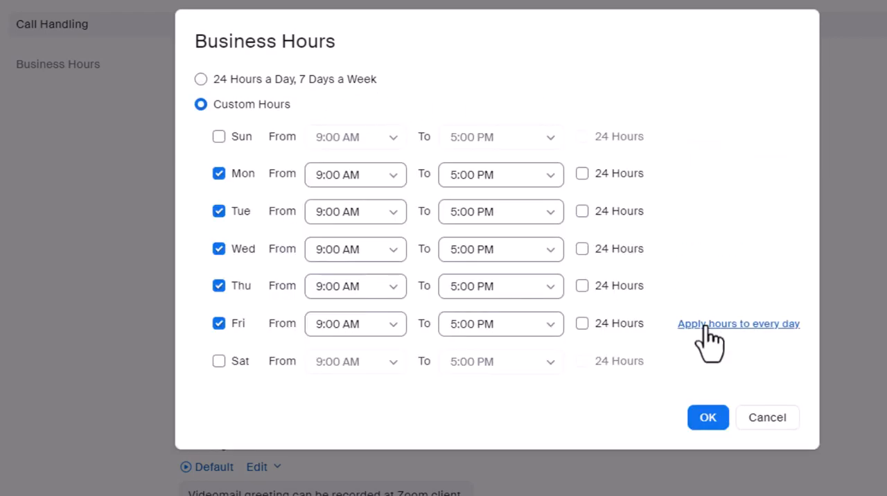
click(707, 417)
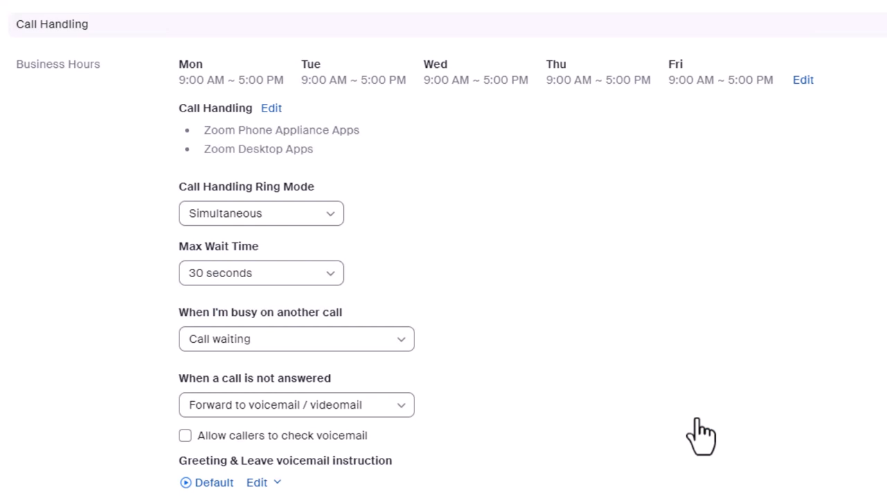
mouse_move(333, 155)
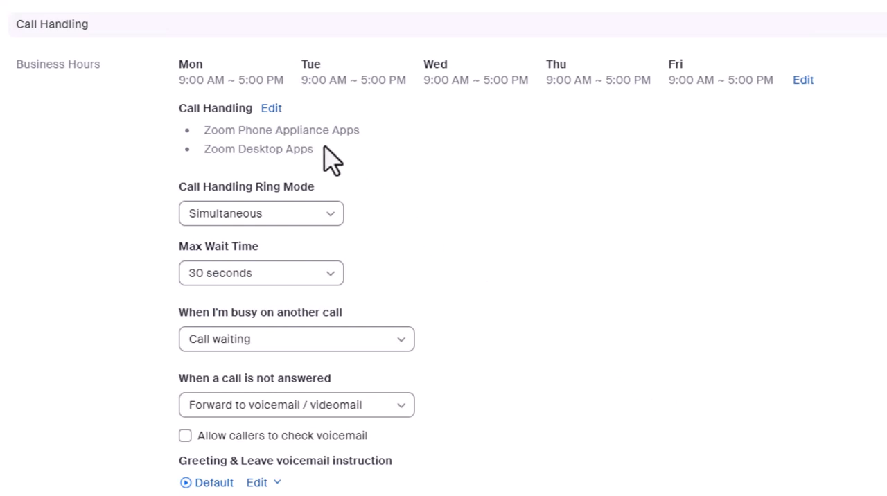
Ring business-hours calls sequentially with Zoom Desktop Apps ahead of Zoom Phone Appliance Apps.
click(272, 108)
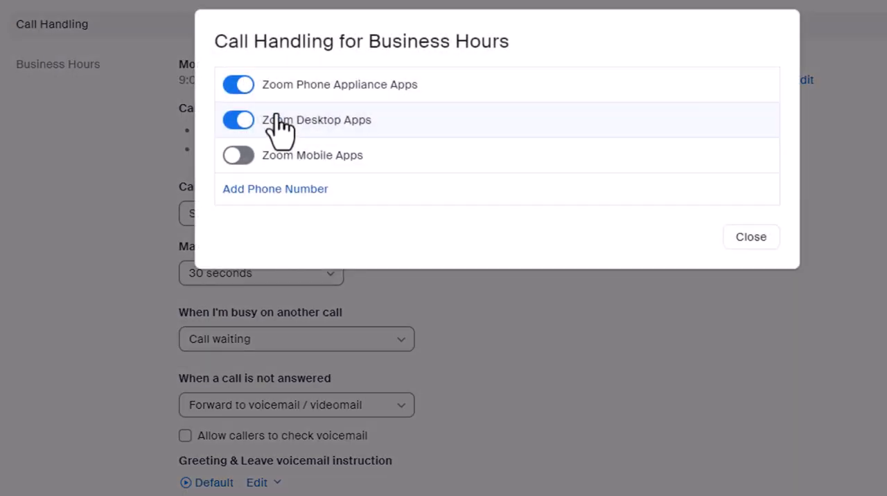
click(274, 188)
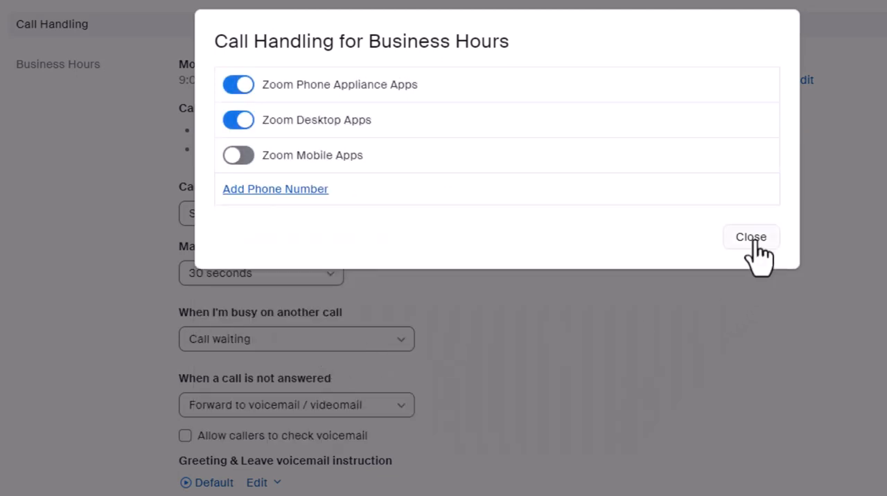
click(751, 237)
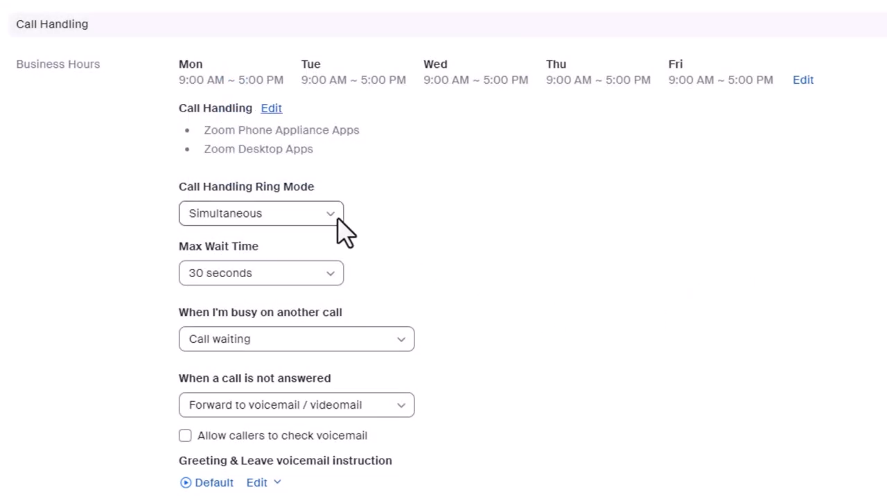
click(260, 213)
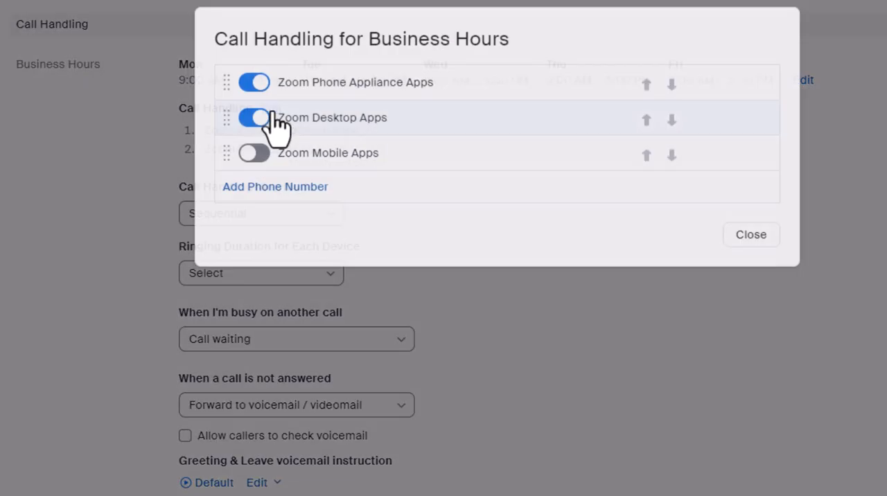
click(751, 234)
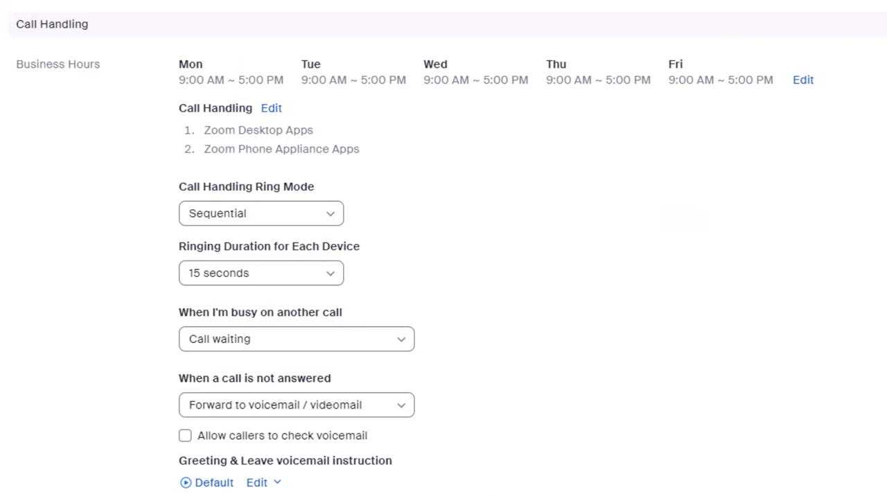
Set the ringing duration for each device to 10 seconds.
click(260, 272)
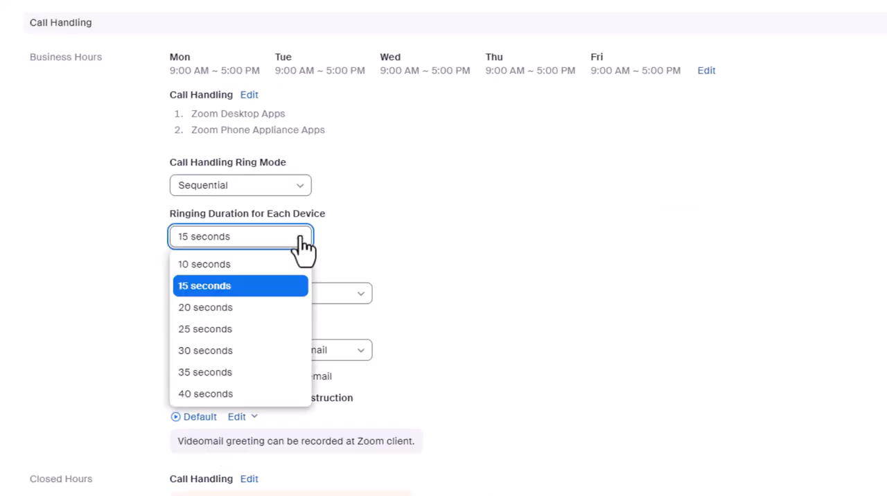
click(204, 263)
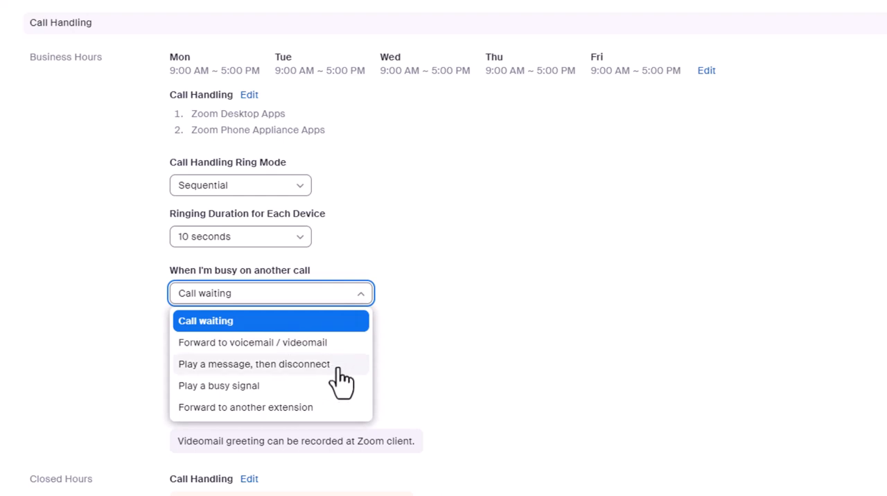
mouse_move(346, 422)
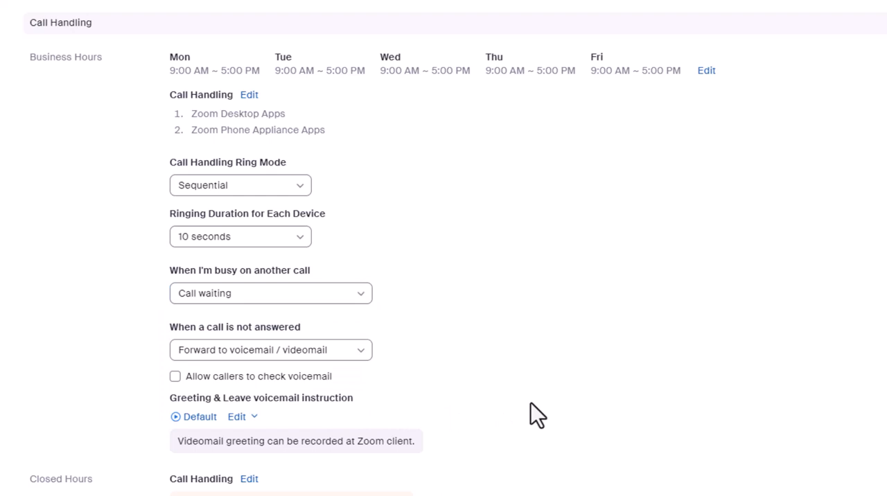
Forward unanswered calls to another extension with the callee's voicemail greeting, and save.
scroll(down, 3)
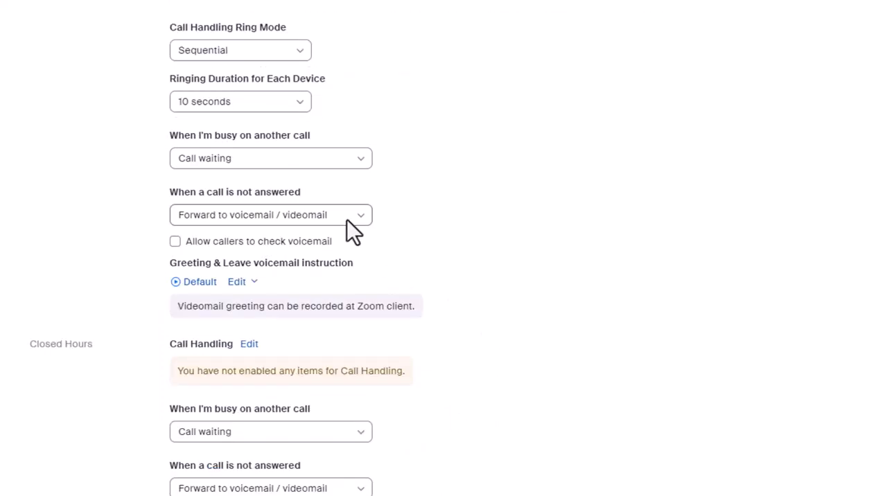
click(270, 215)
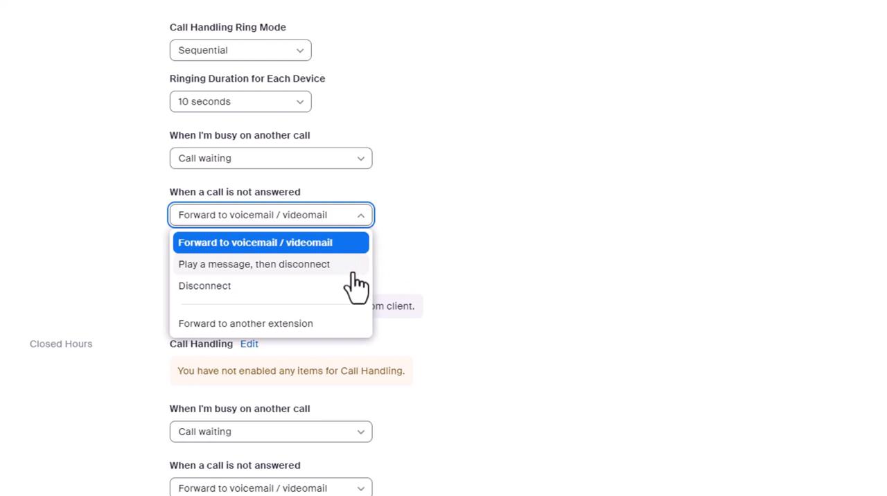
click(245, 325)
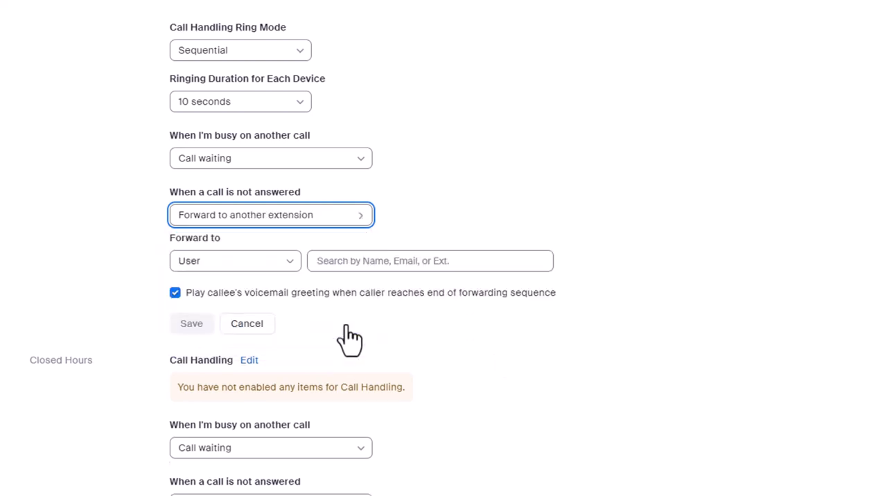
click(430, 261)
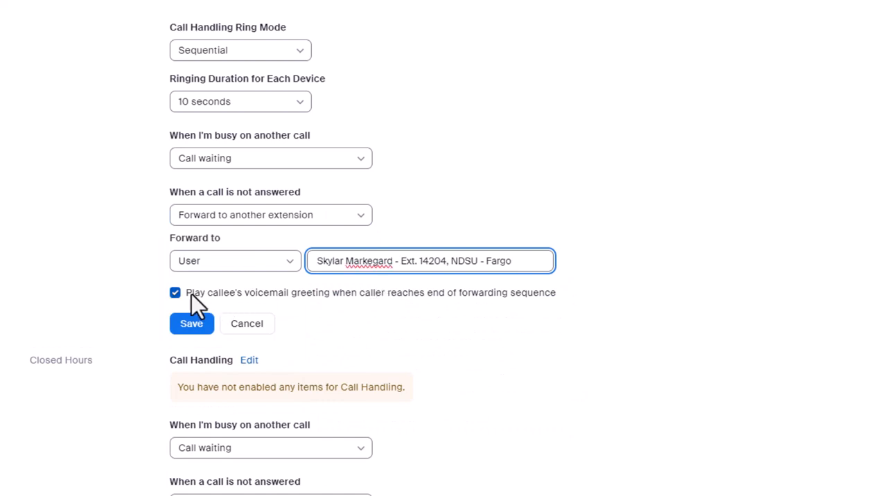
triple_click(368, 292)
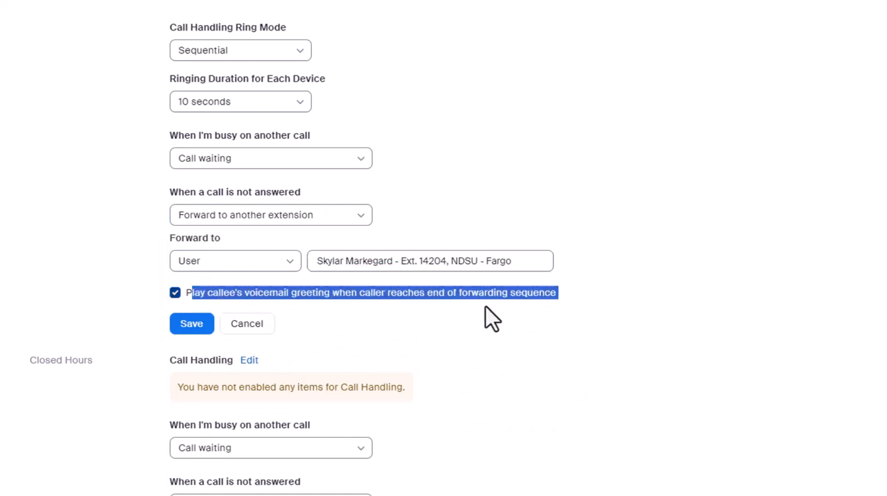
click(191, 324)
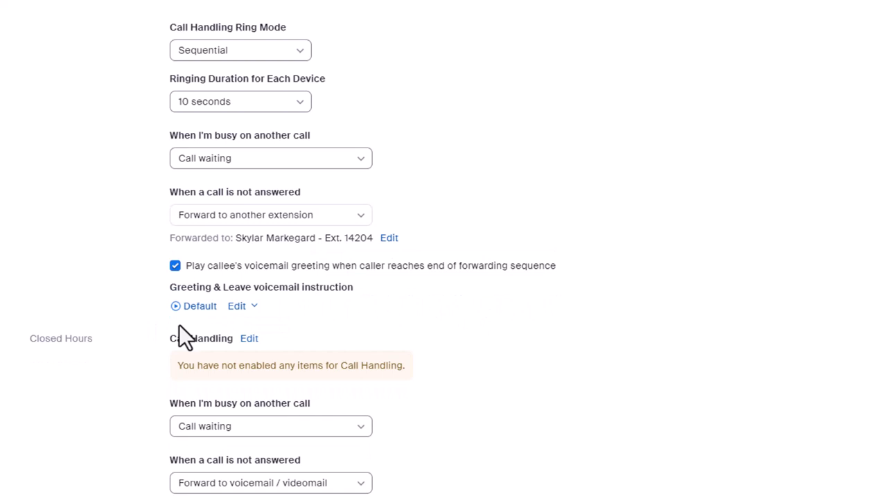
scroll(down, 3)
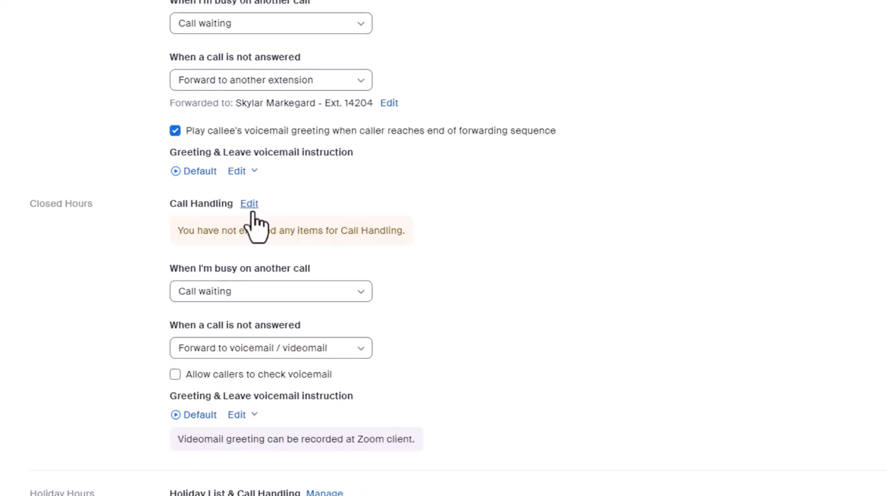
mouse_move(277, 233)
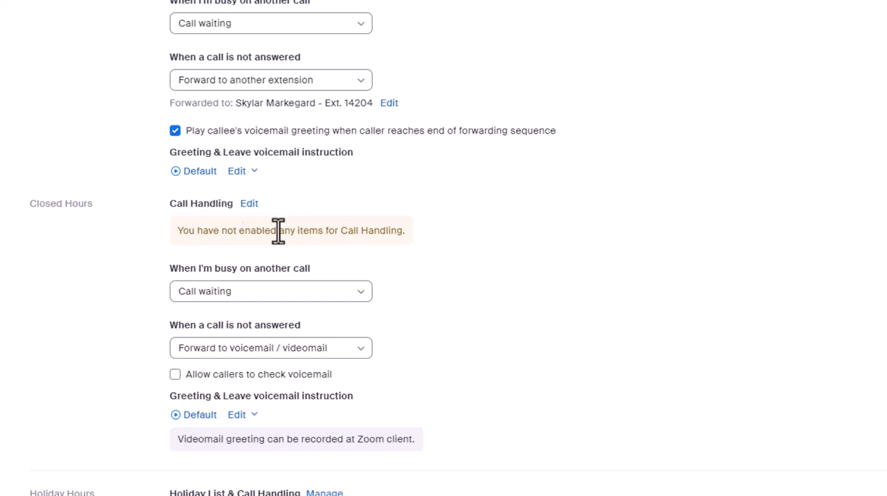
mouse_move(414, 248)
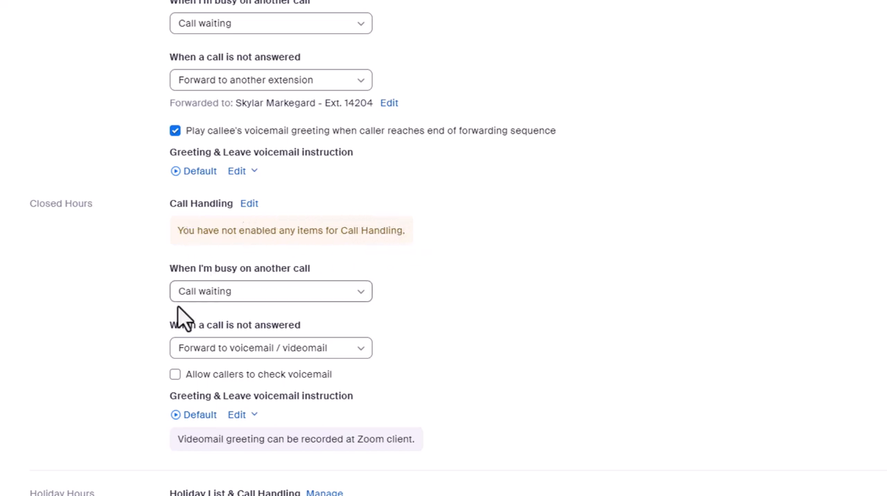
mouse_move(124, 325)
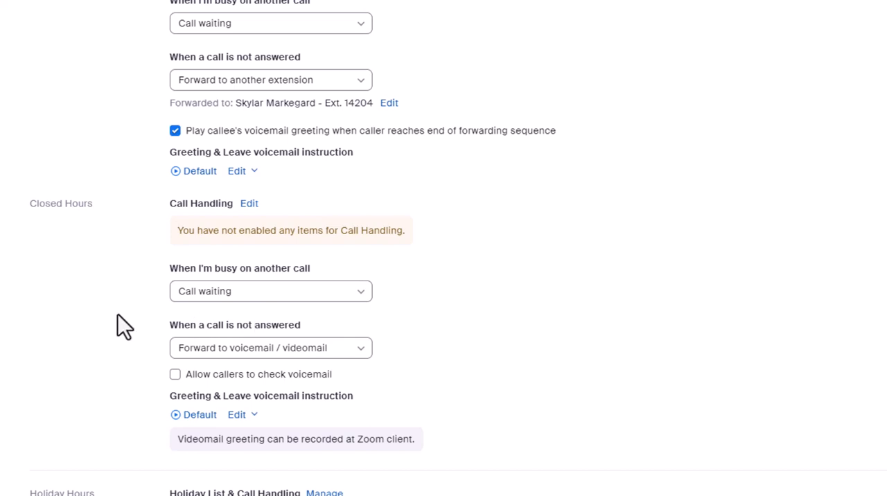
scroll(down, 3)
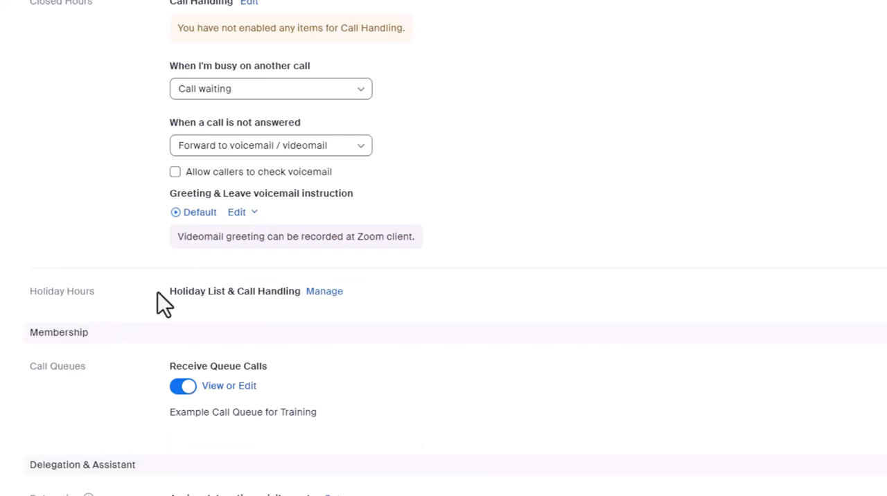
mouse_move(324, 291)
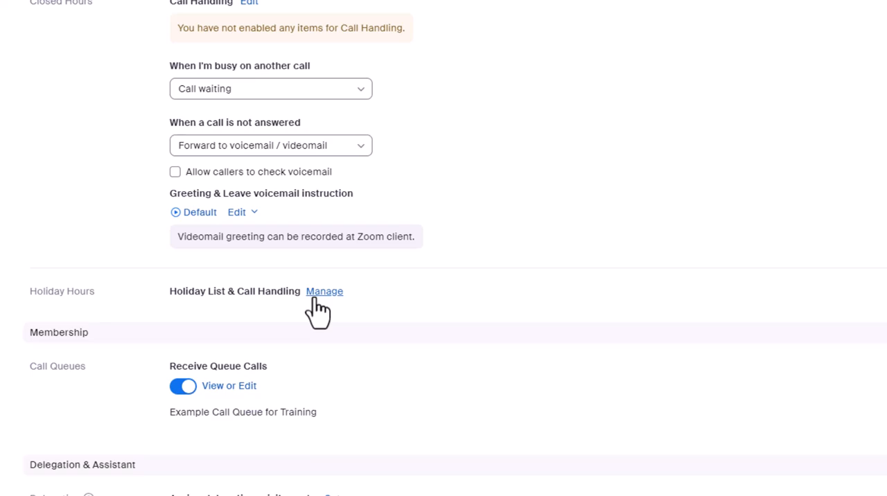
Add a holiday named Carrot Cake Day spanning 3 to 4 February 2024.
click(324, 291)
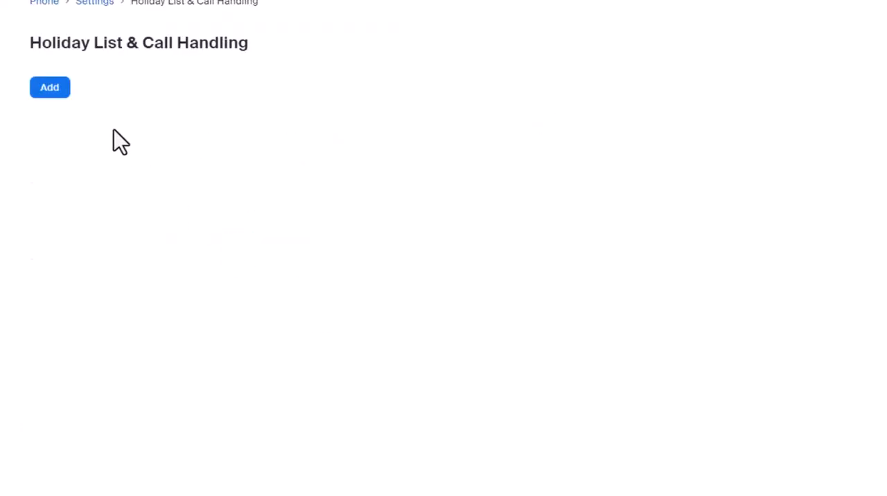
click(50, 86)
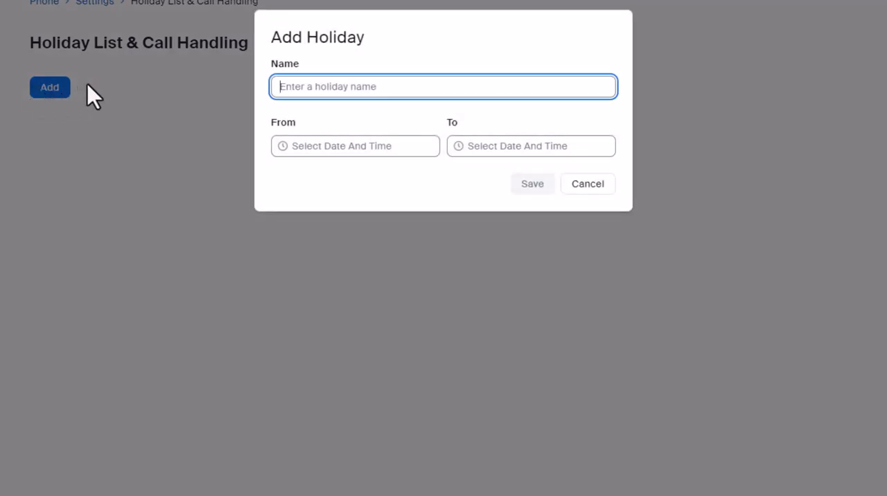
click(443, 145)
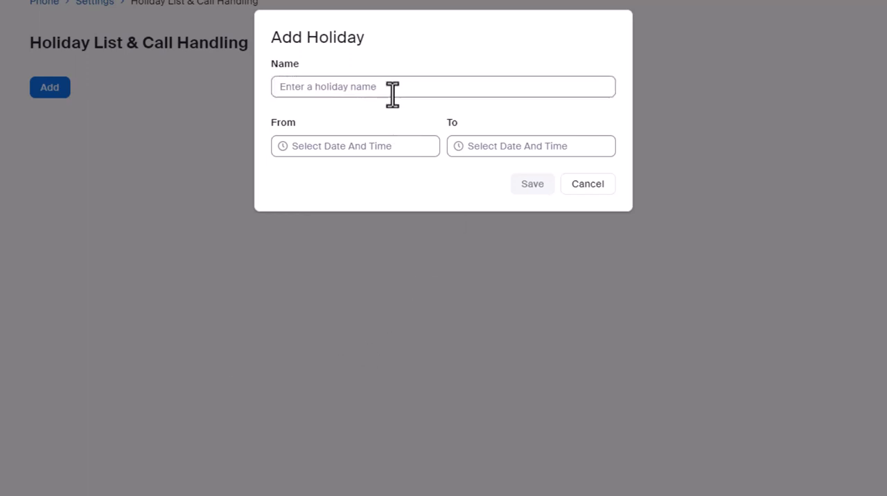
text(Carrot Cake Day)
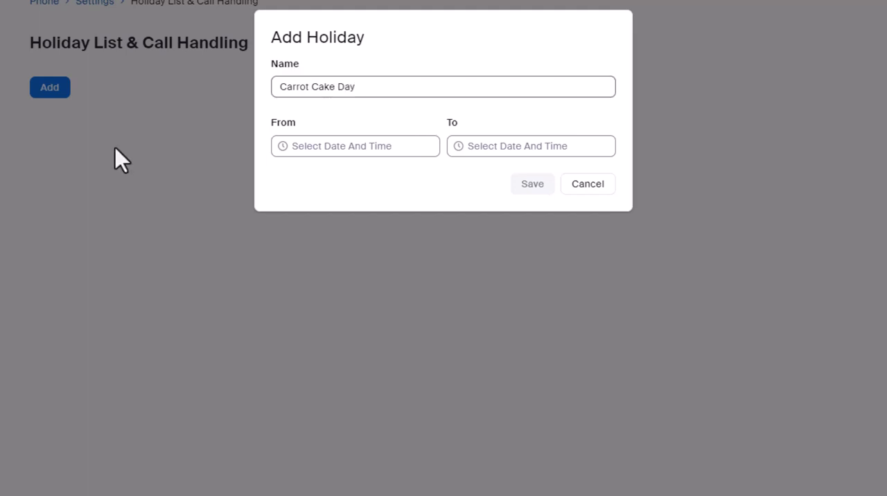
click(532, 183)
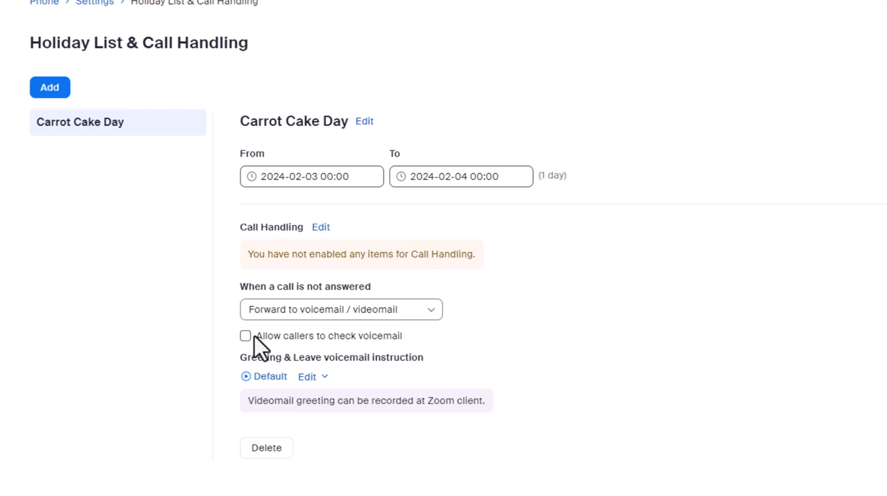
Allow Carrot Cake Day callers to check voicemail and save the holiday settings.
click(245, 335)
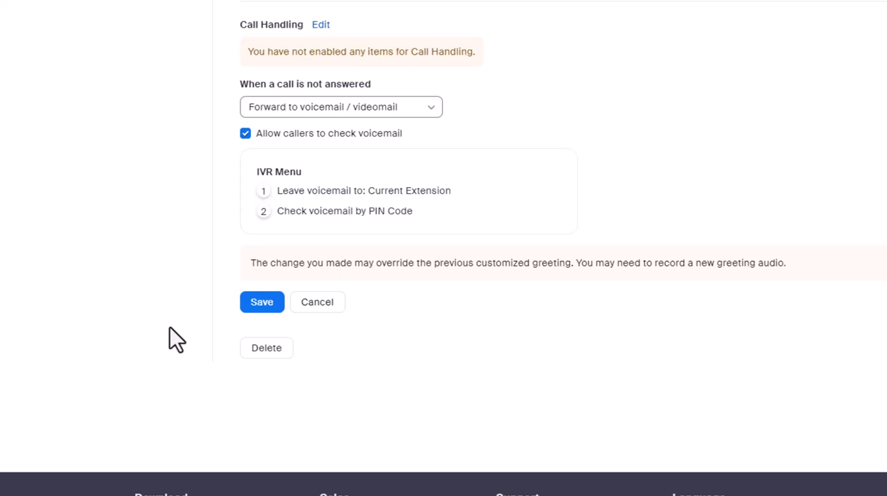
mouse_move(255, 280)
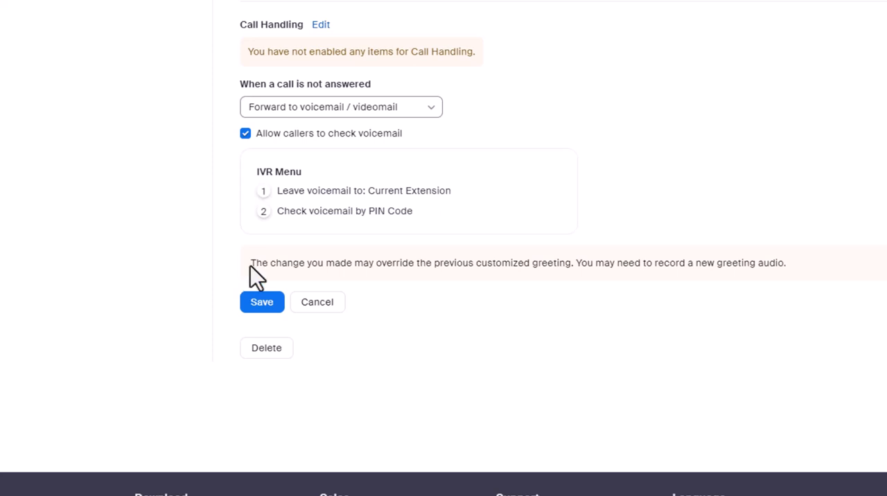
double_click(344, 211)
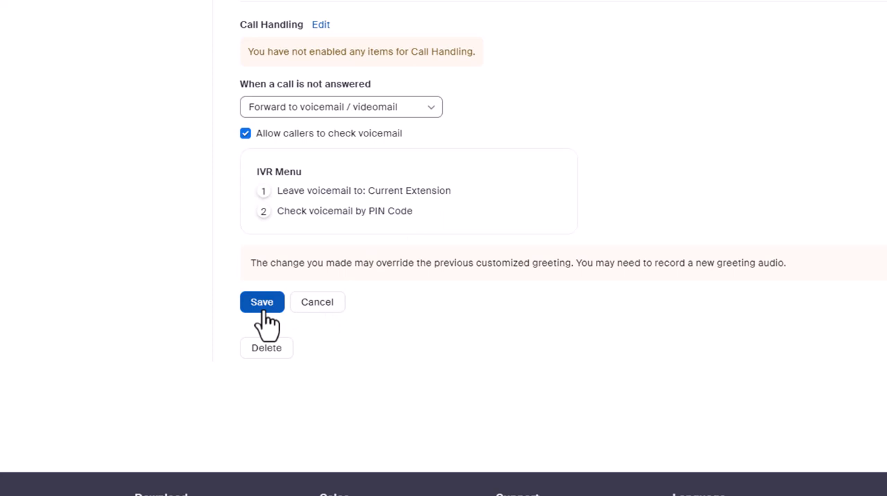
click(261, 302)
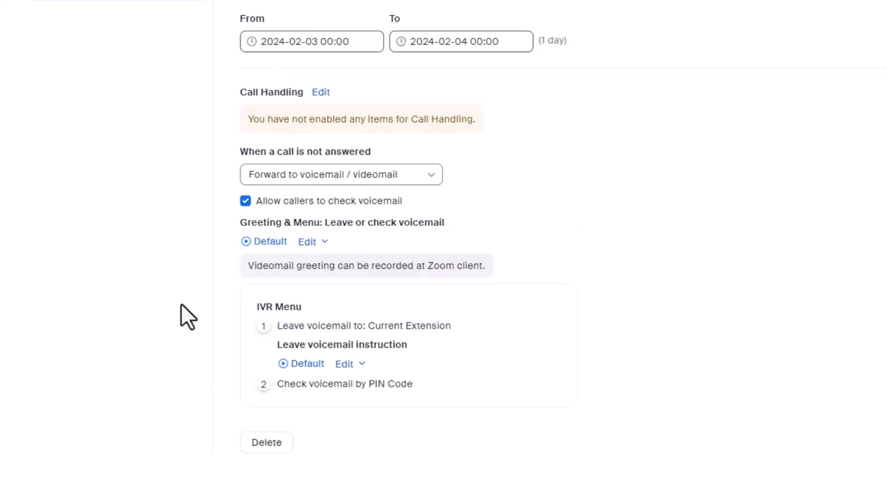
Start adding new audio for the Carrot Cake Day greeting.
click(308, 241)
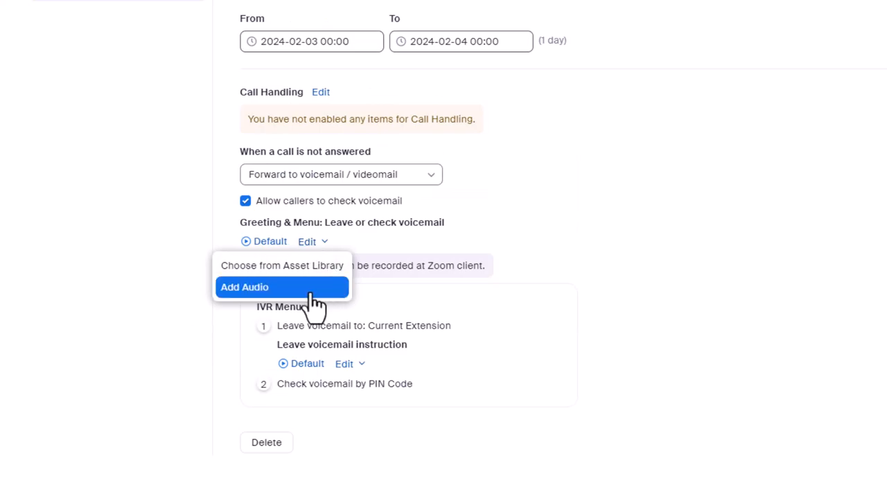
click(244, 287)
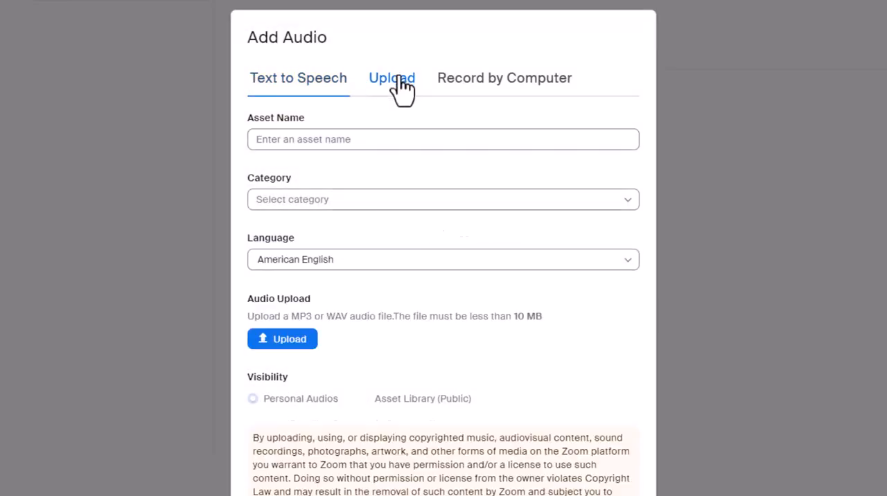